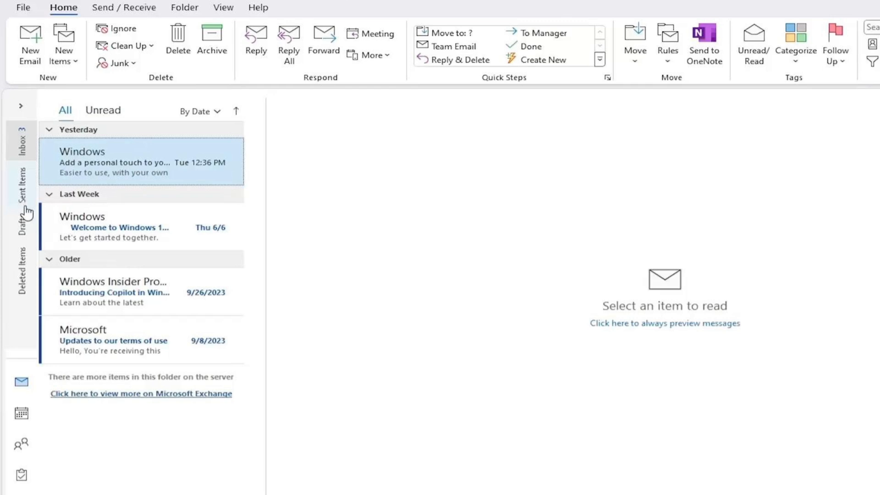
mouse_move(26, 196)
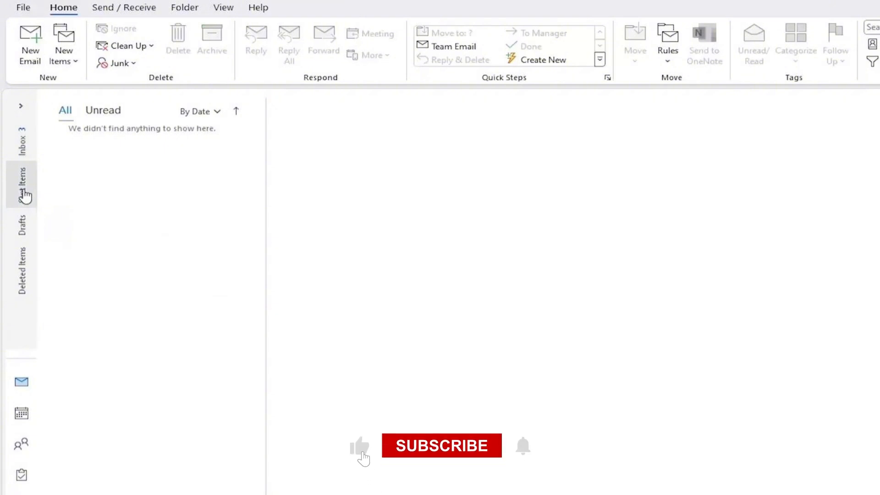
Step: Switch from the Inbox to the Sent Items folder via the collapsed folder pane
left_click(441, 446)
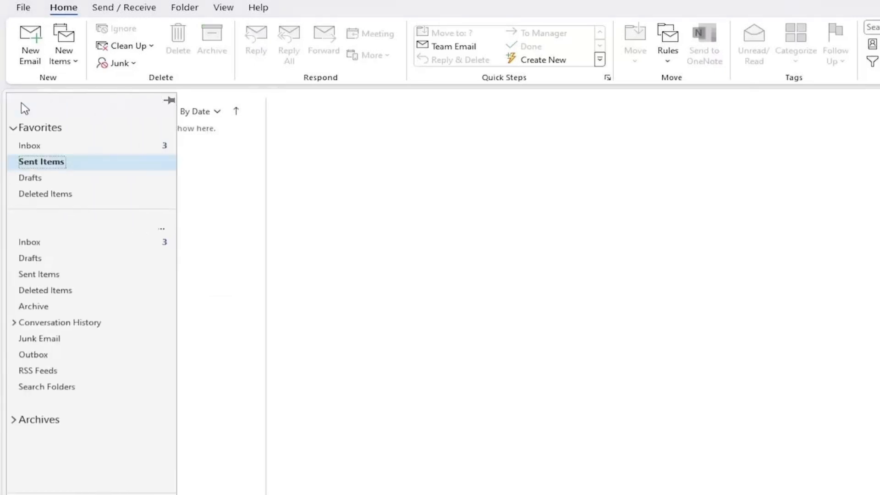
mouse_move(219, 187)
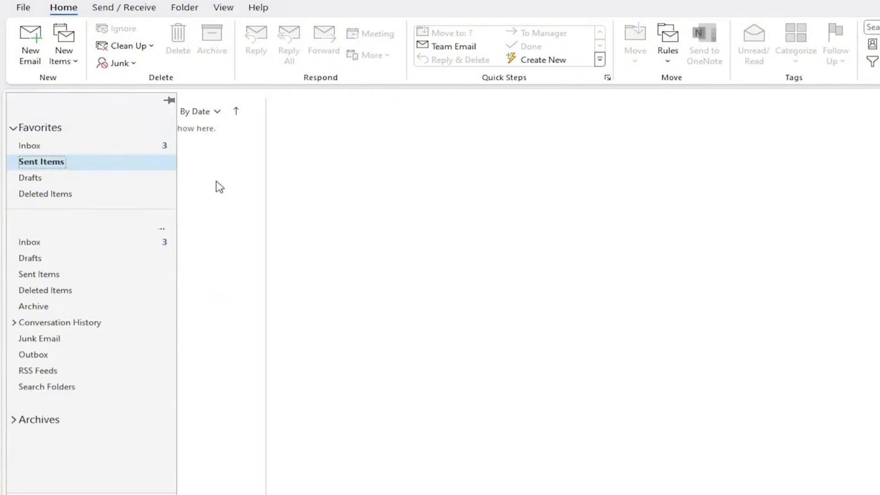
left_click(169, 101)
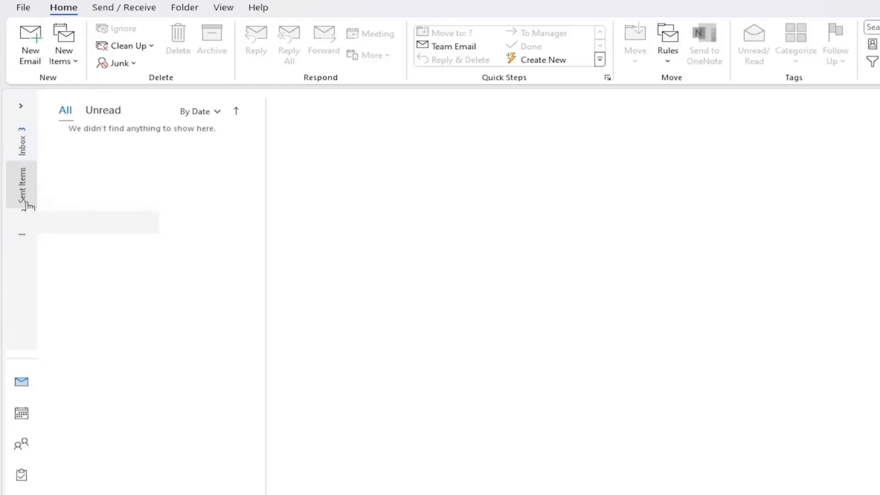
left_click(21, 106)
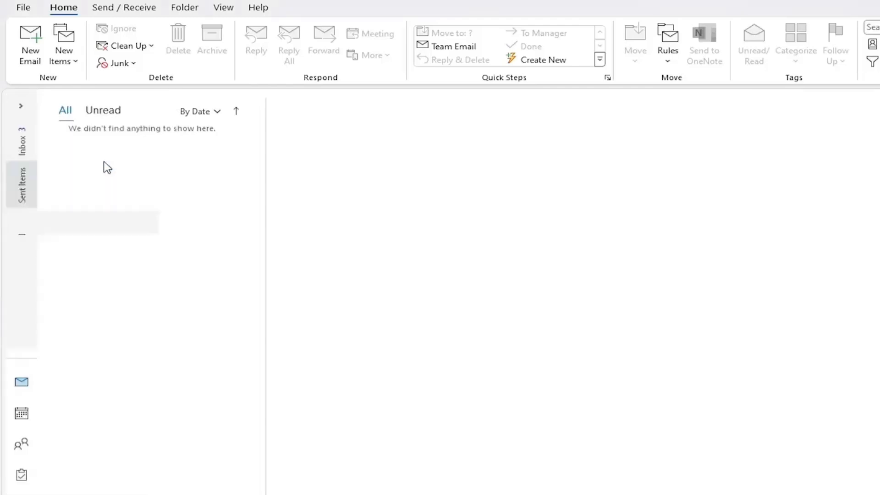
left_click(21, 141)
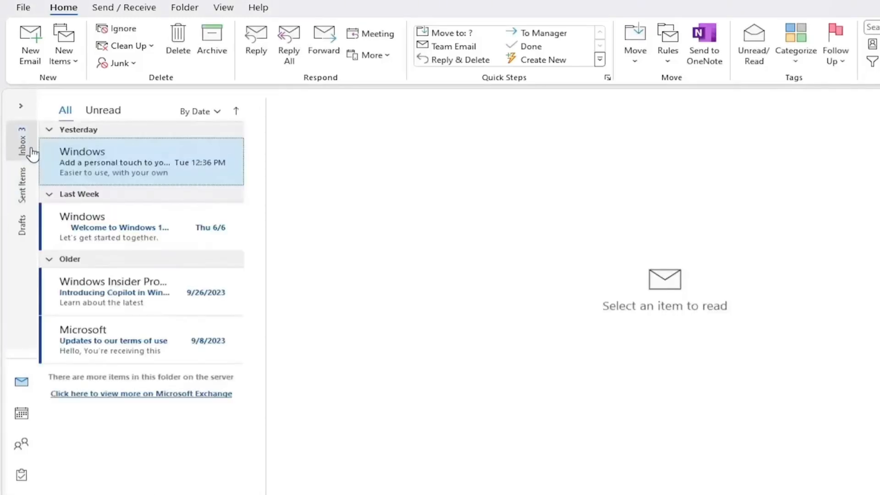
left_click(21, 180)
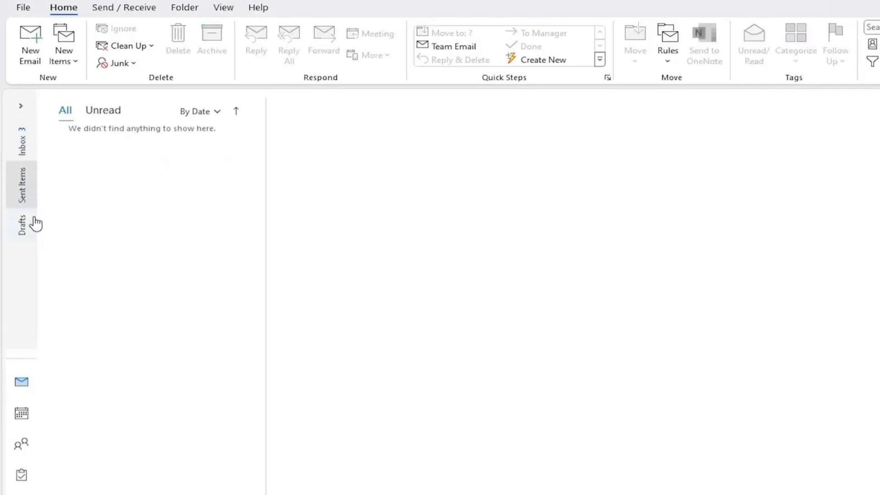
left_click(21, 106)
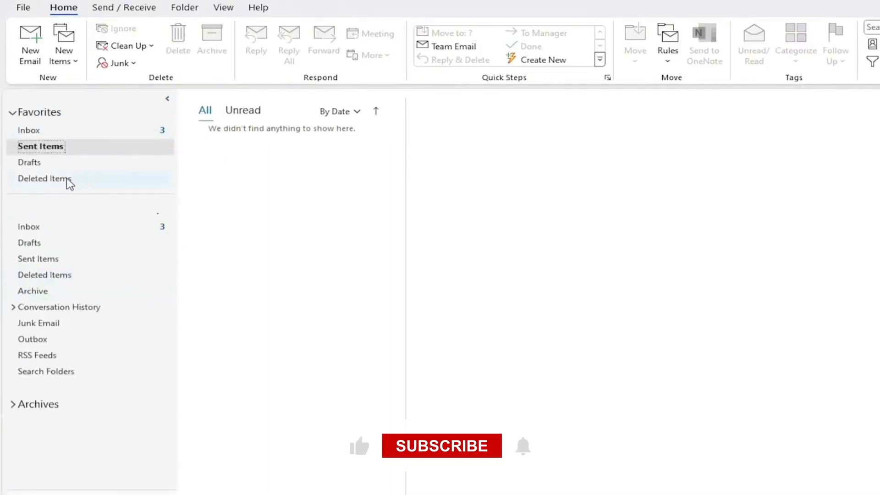
mouse_move(441, 446)
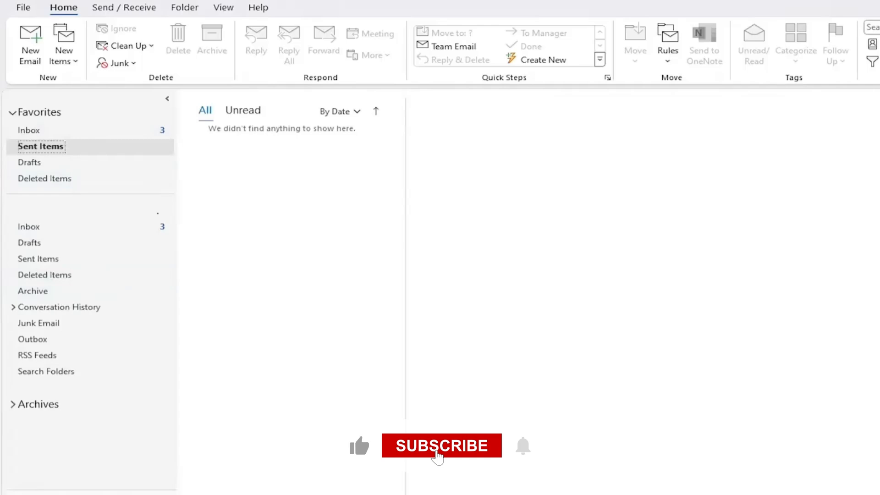
Step: Select Sent Items under Favorites in the pinned-open folder pane
left_click(441, 446)
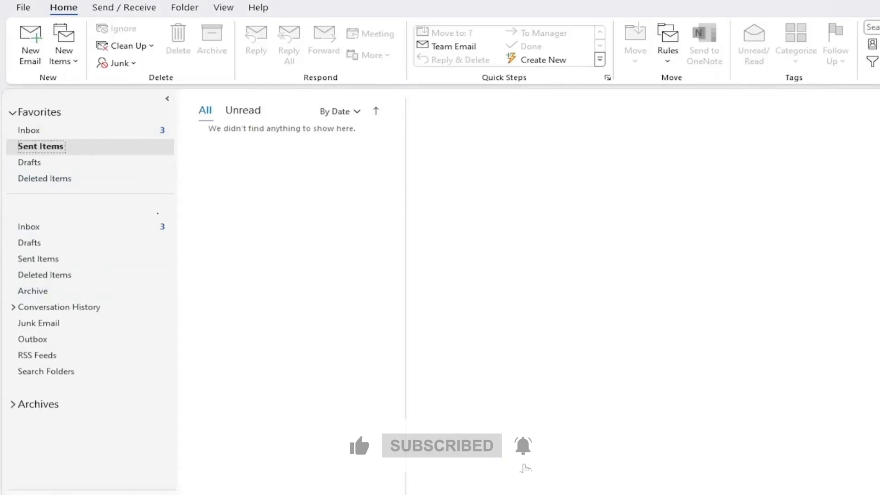